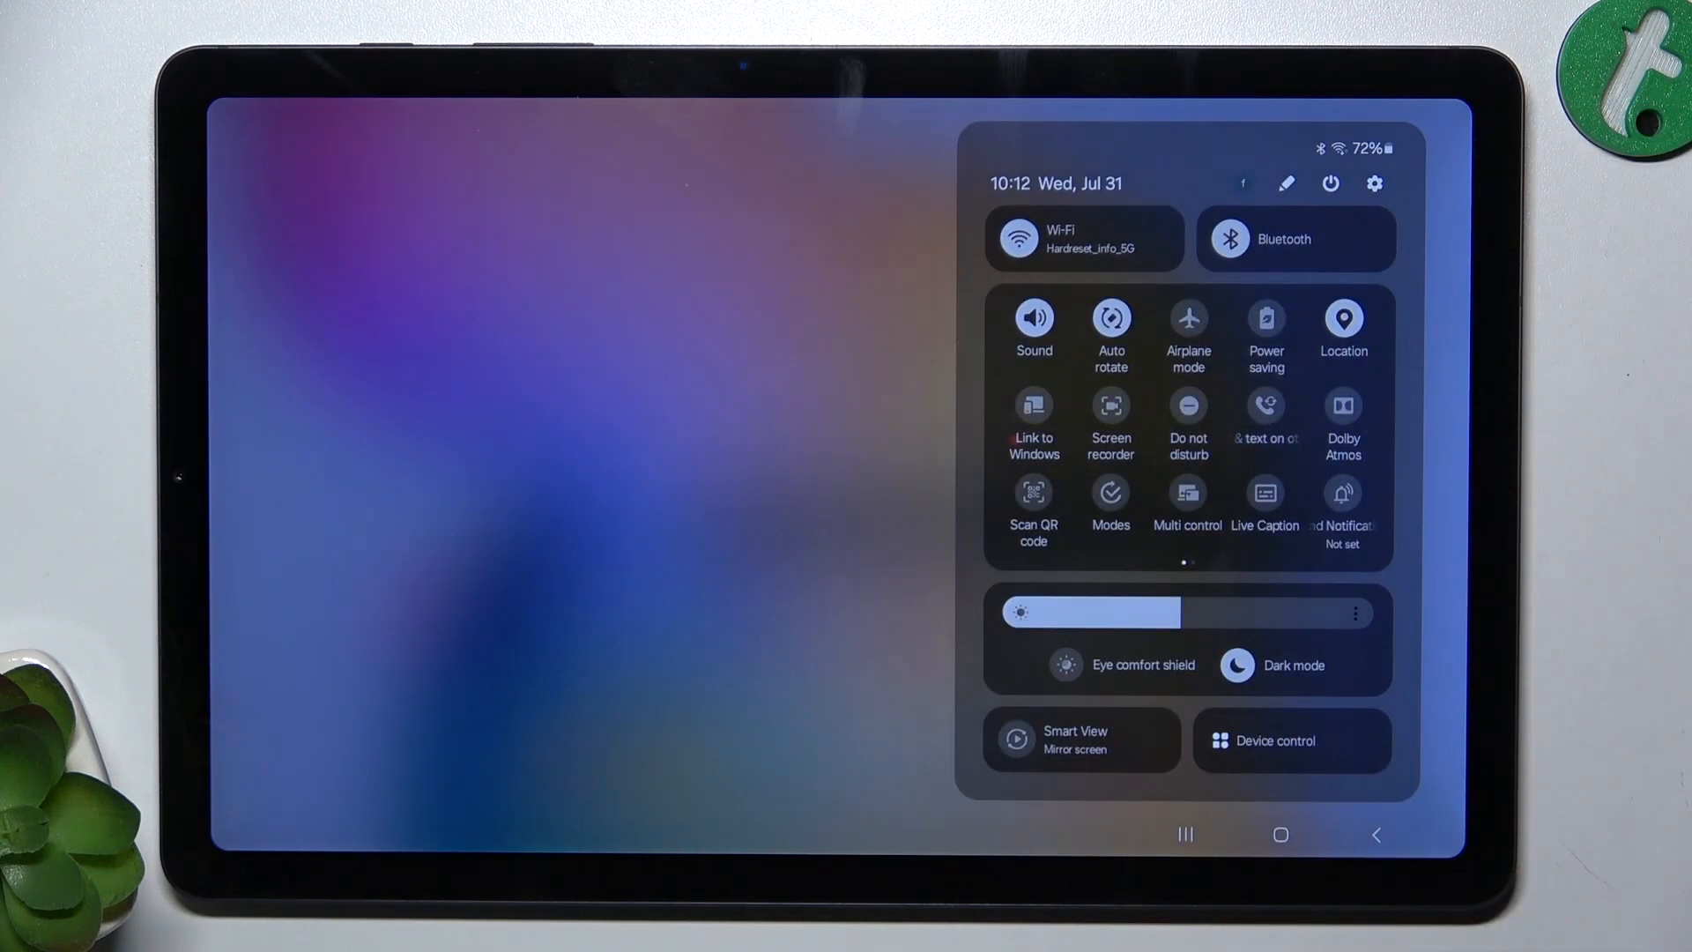
Scan the QR code and load its tutorial.info link in Samsung Internet, continuing past the welcome screen.
left_click(1033, 508)
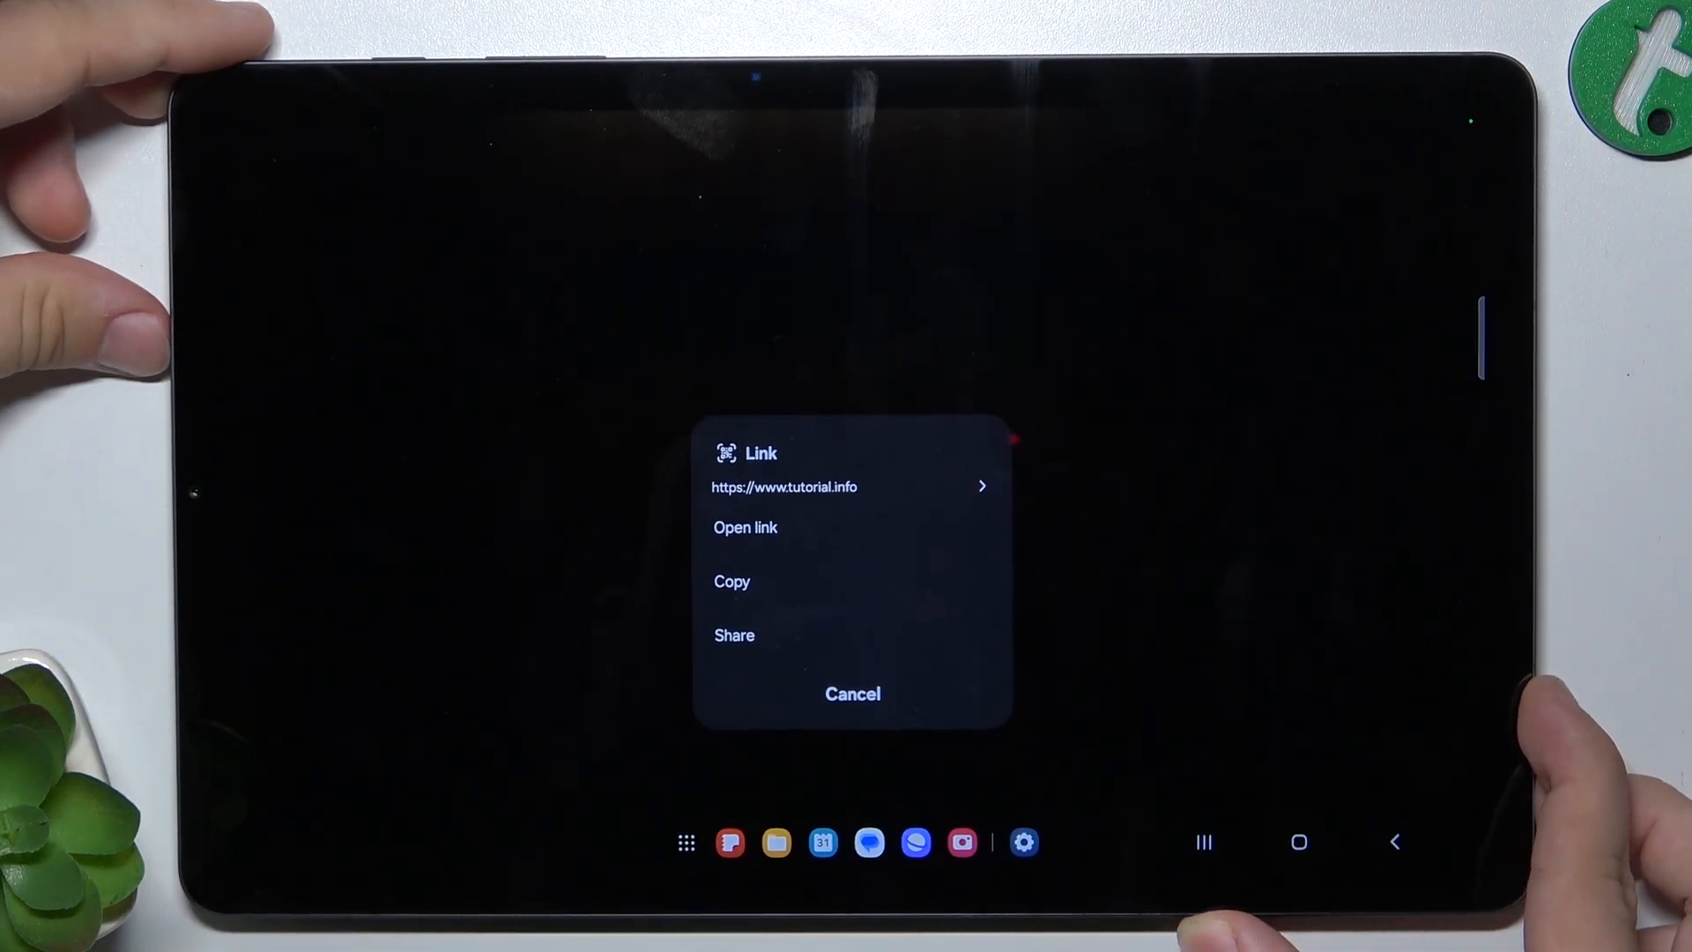
left_click(853, 694)
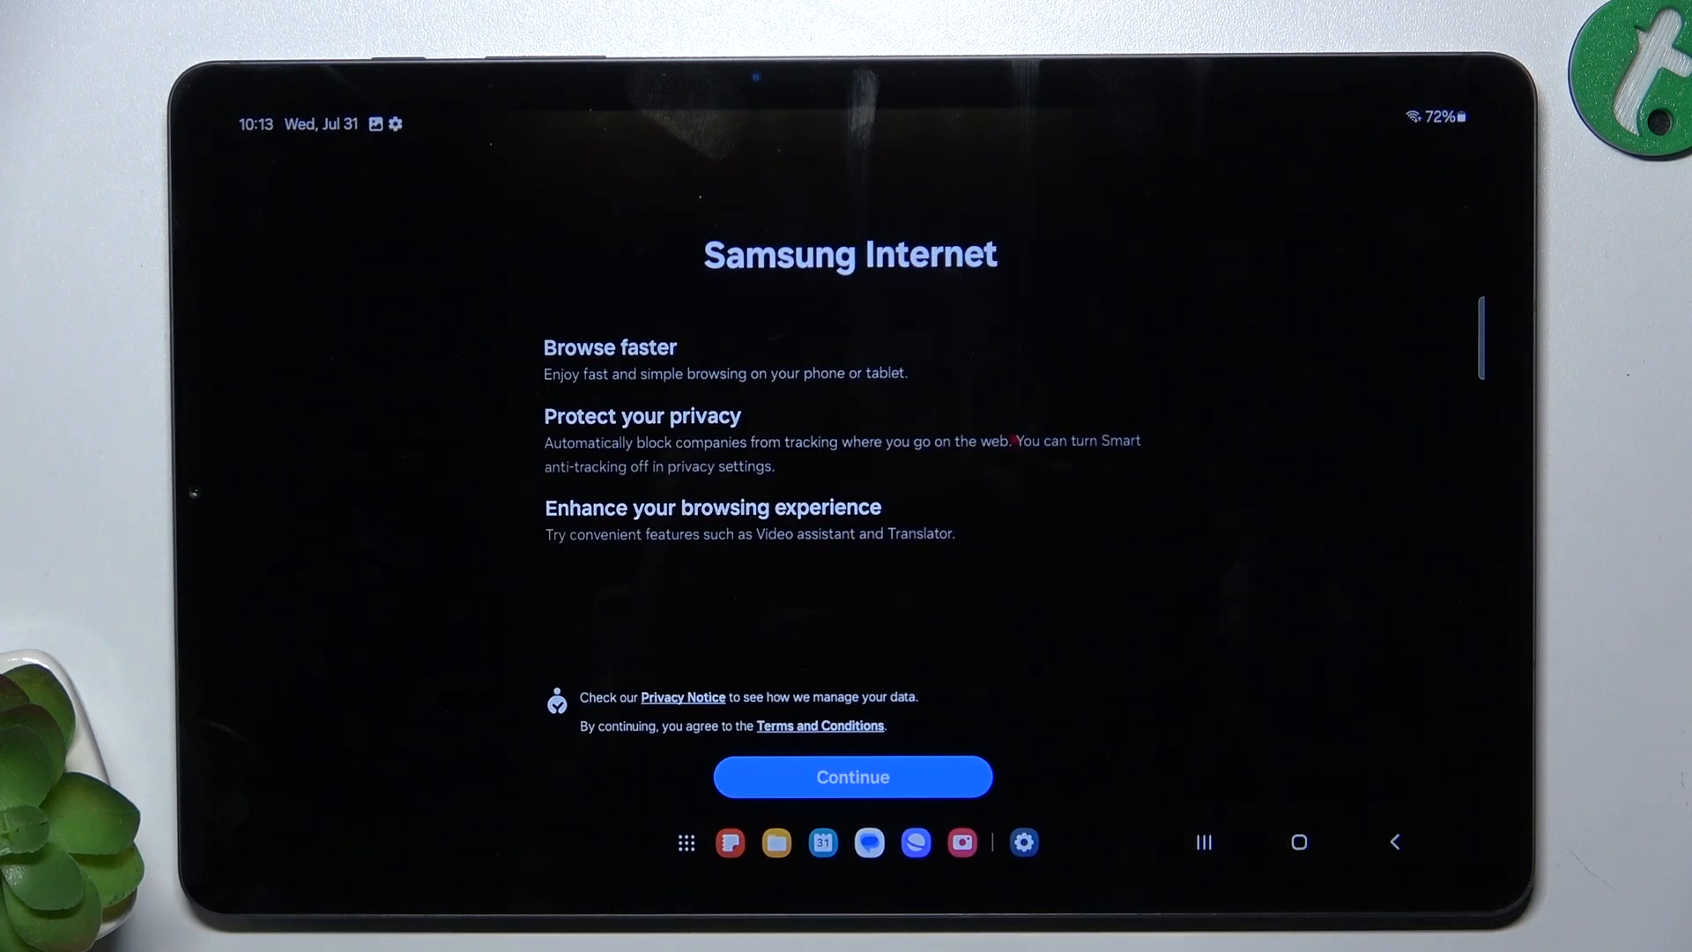
left_click(852, 777)
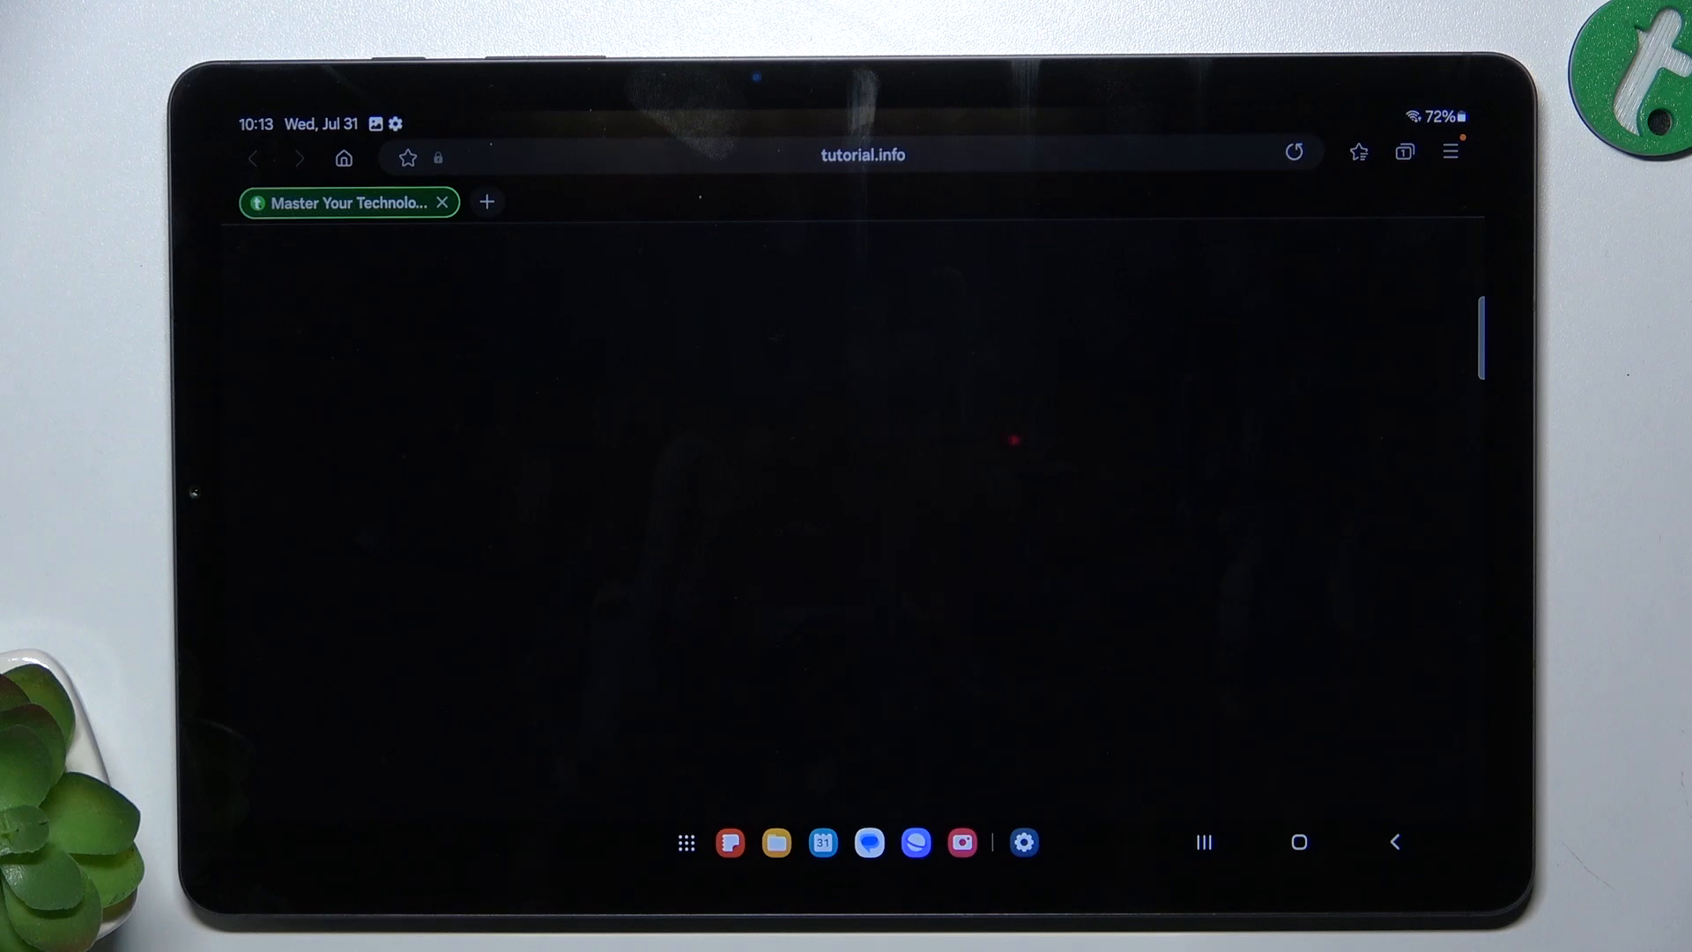